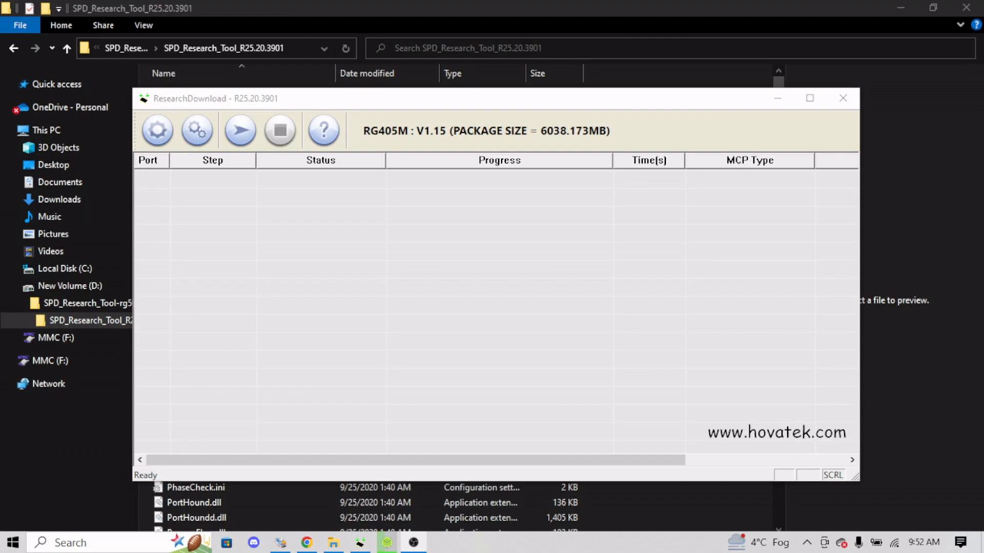
mouse_move(430, 319)
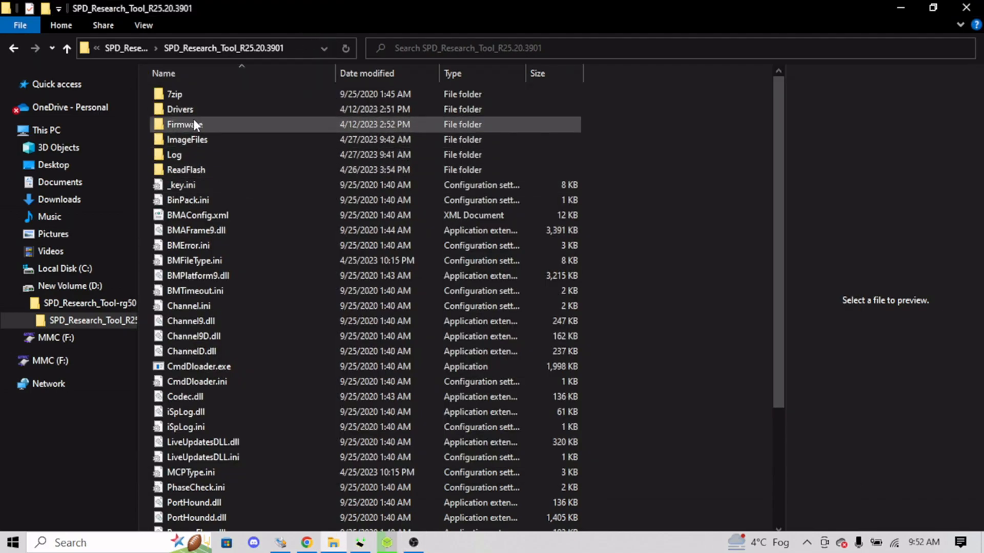
Browse the SPD_Research_Tool_R25.20.3901 folder and scroll through its file list.
double_click(180, 108)
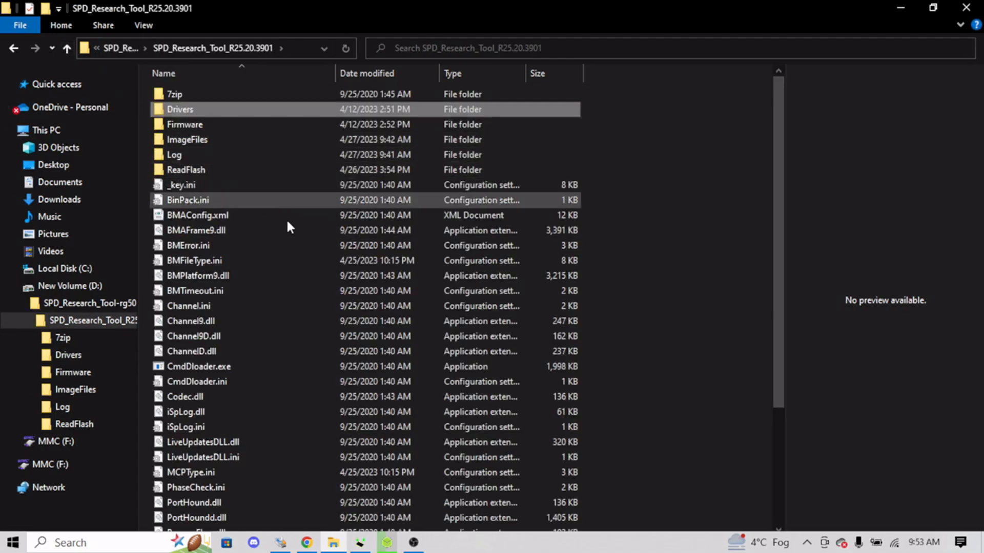
scroll("down", 3)
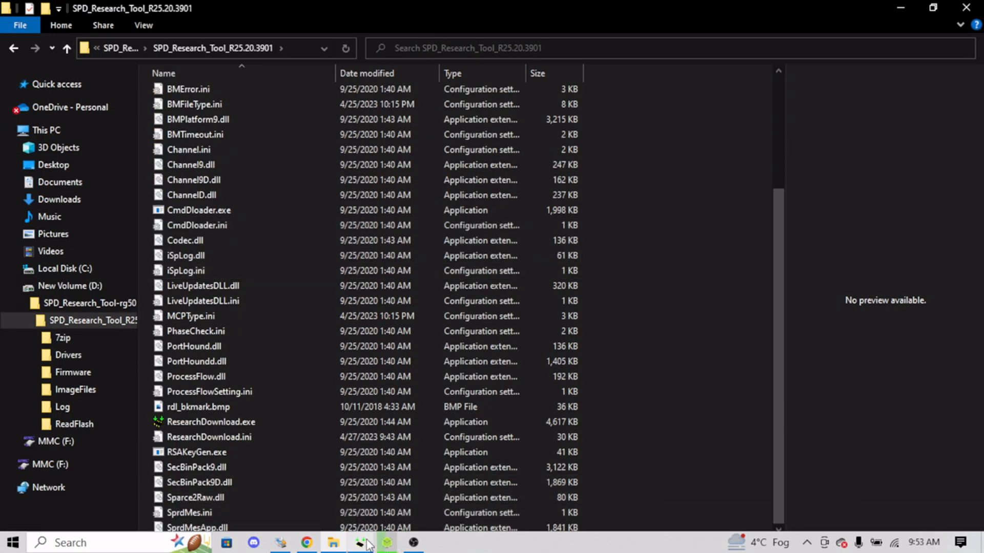
Restore ResearchDownload, browse the Load Packet dialog to the Firmware folder, and close it without loading.
double_click(210, 421)
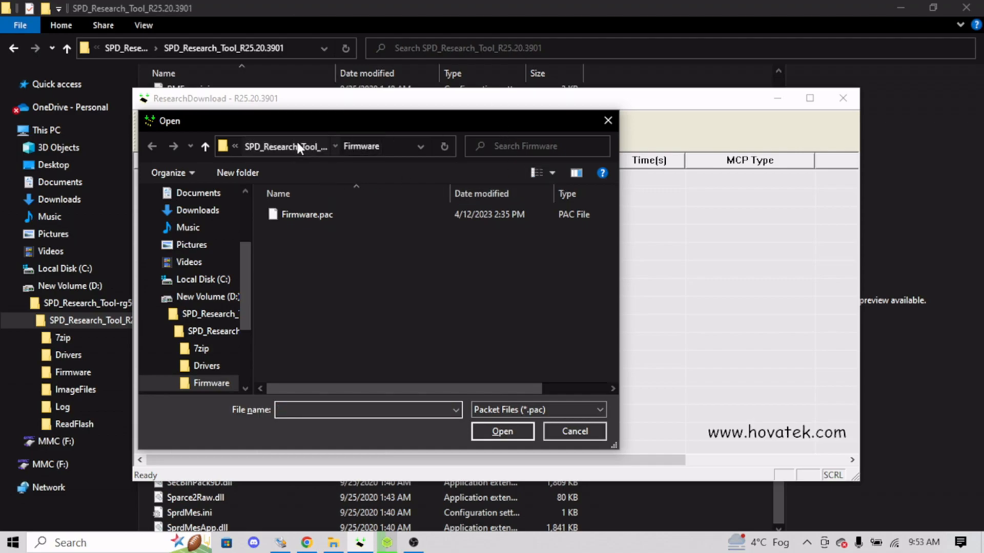
left_click(205, 146)
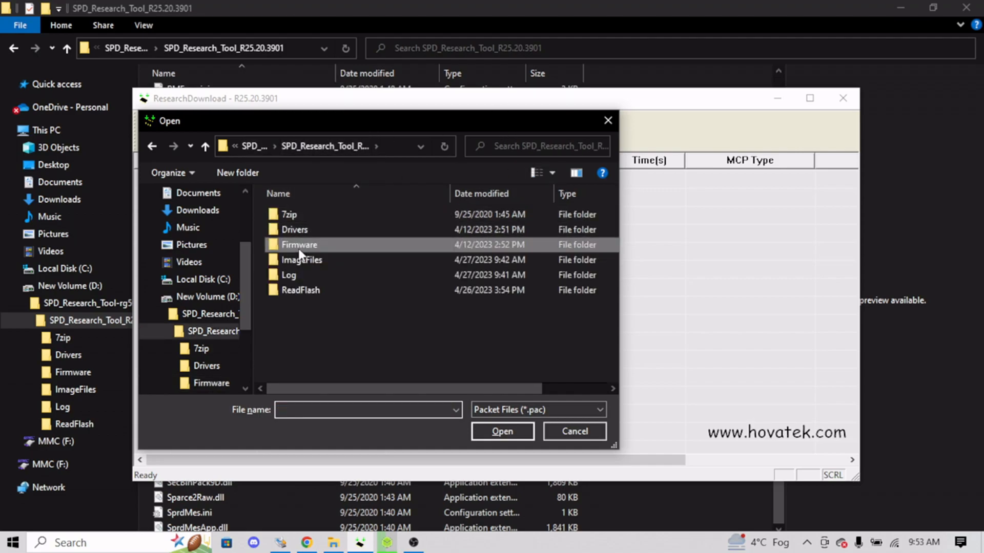
double_click(300, 245)
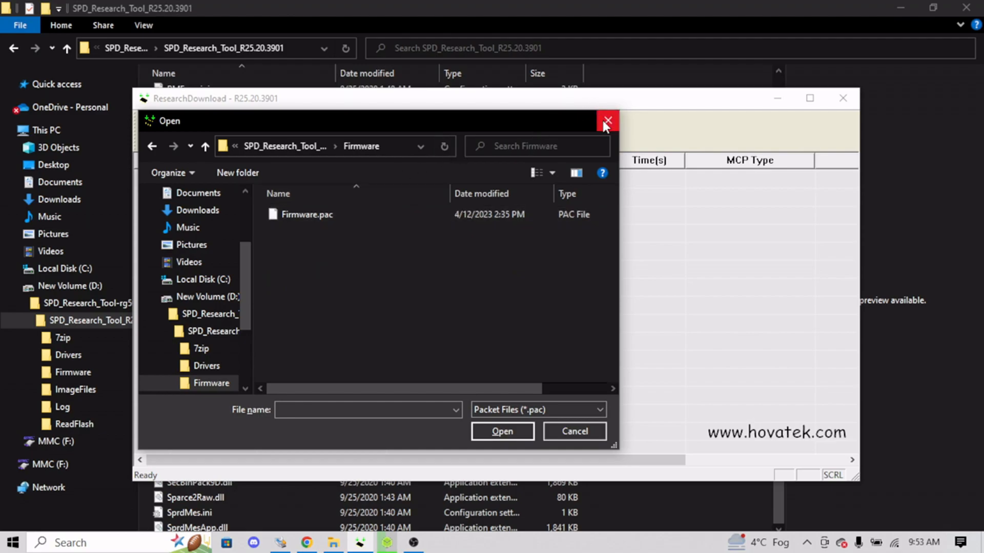
left_click(605, 120)
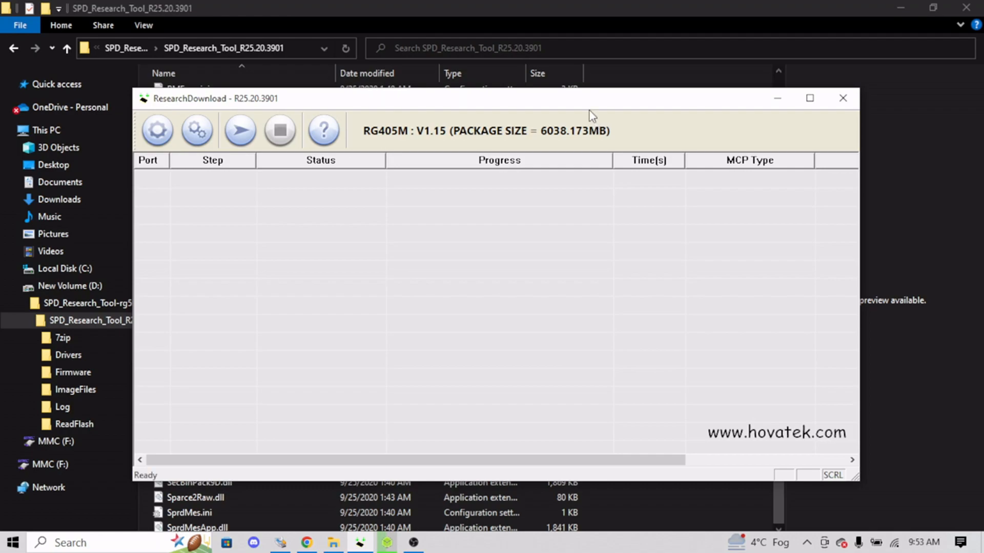
mouse_move(400, 139)
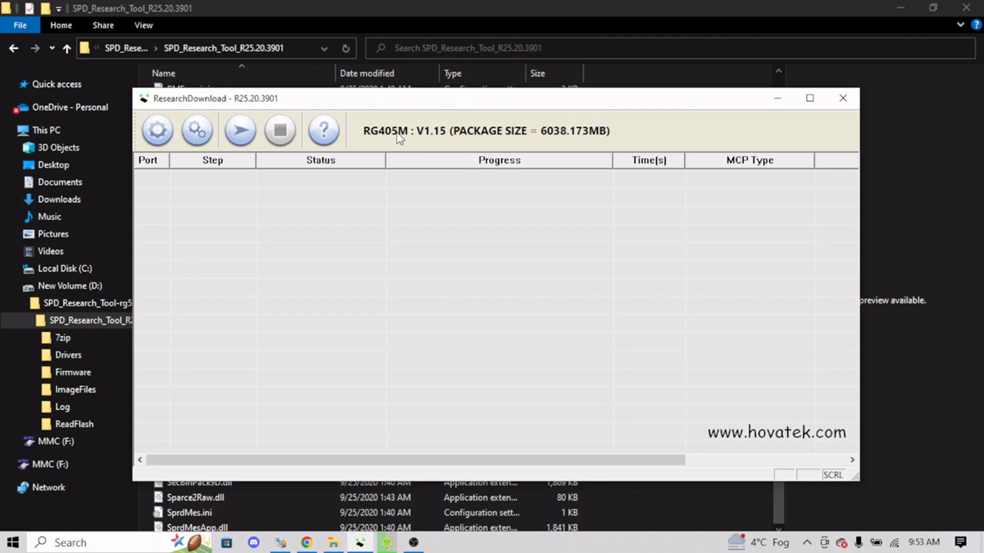
mouse_move(389, 139)
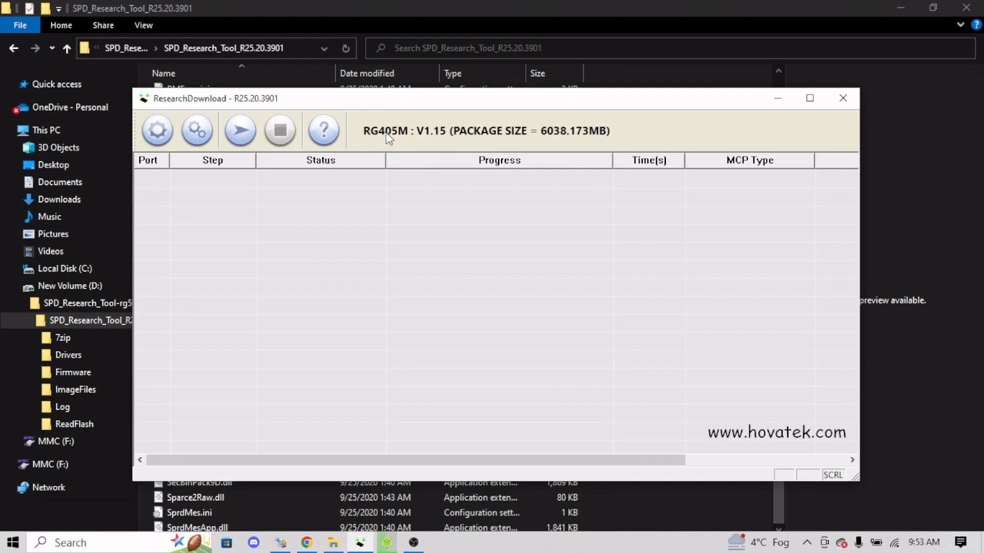
mouse_move(196, 130)
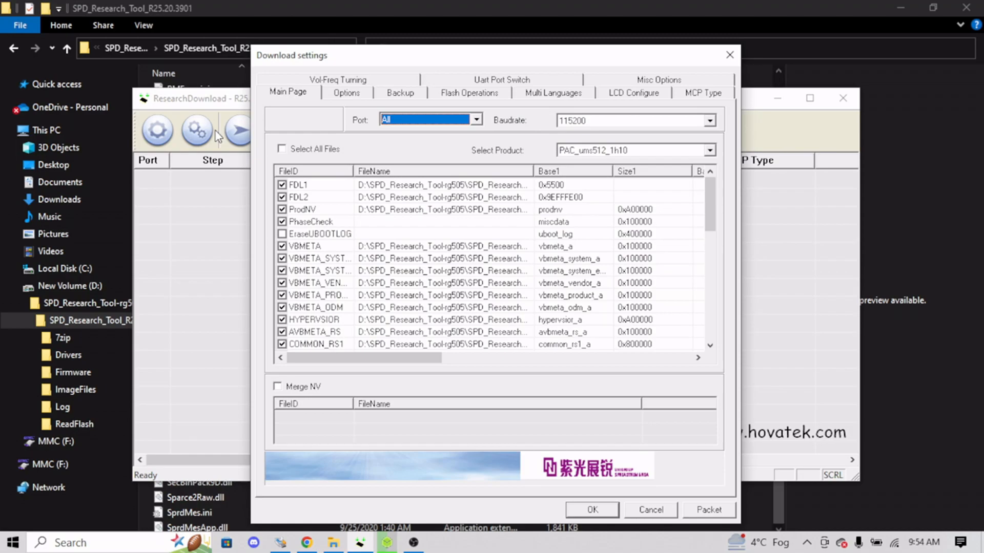
mouse_move(498, 200)
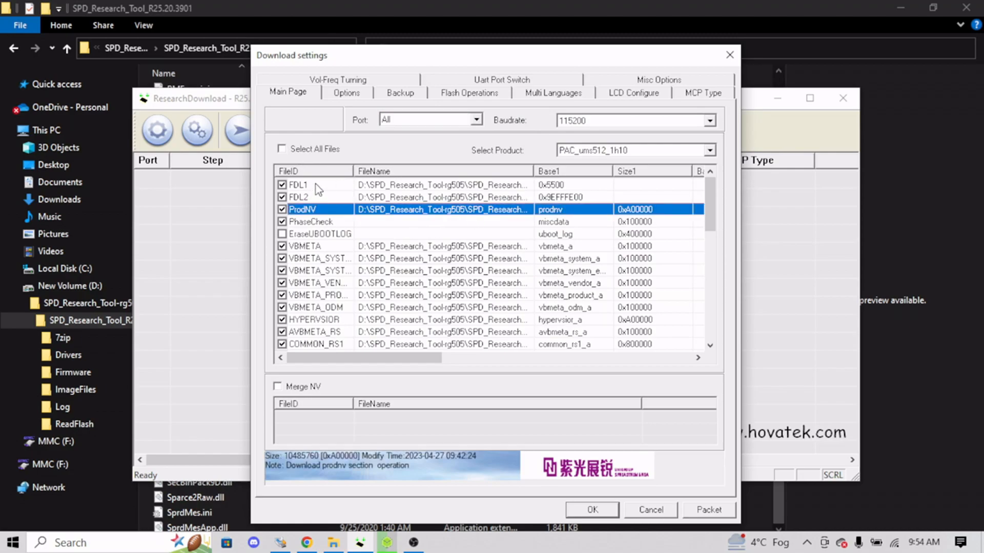
left_click(298, 196)
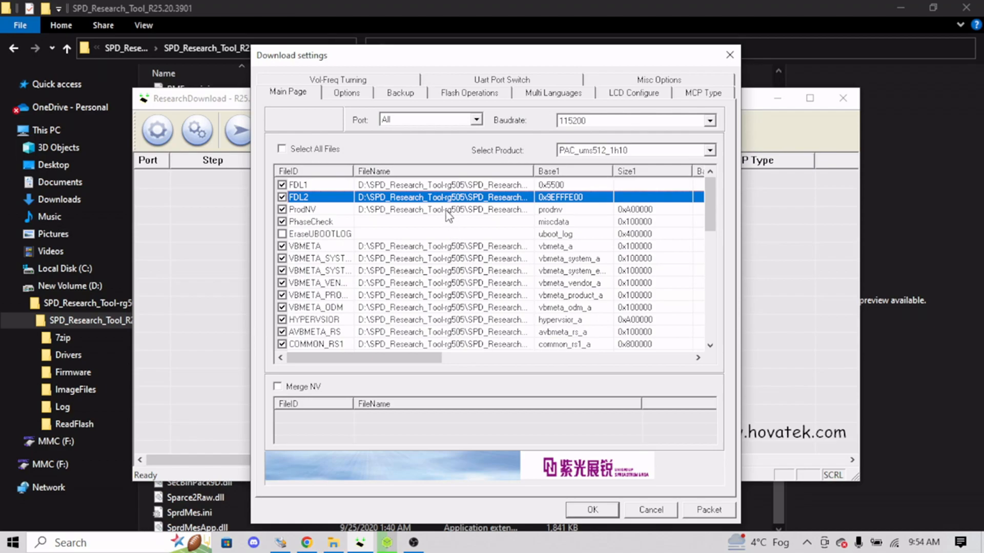
left_click(440, 258)
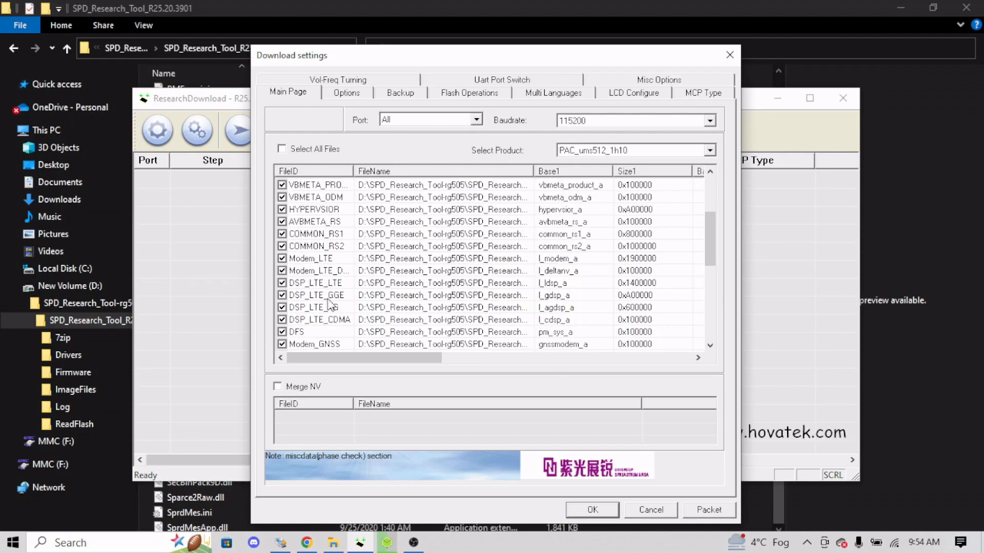
mouse_move(381, 317)
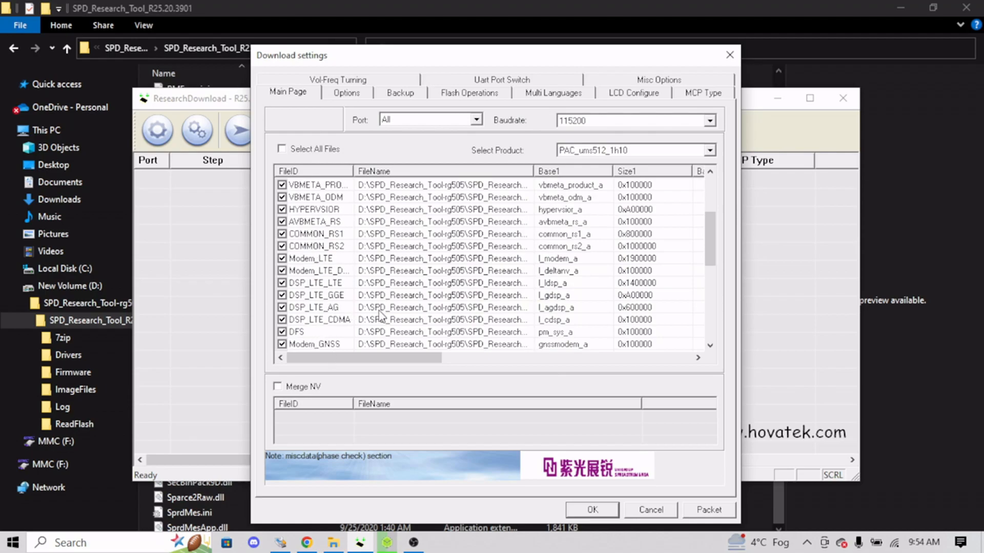
scroll("down", 3)
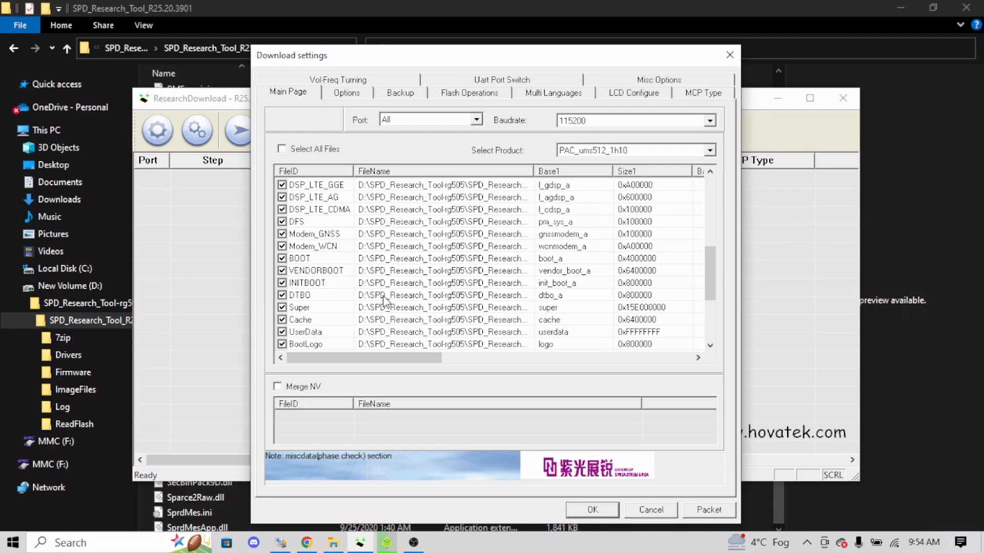
mouse_move(319, 298)
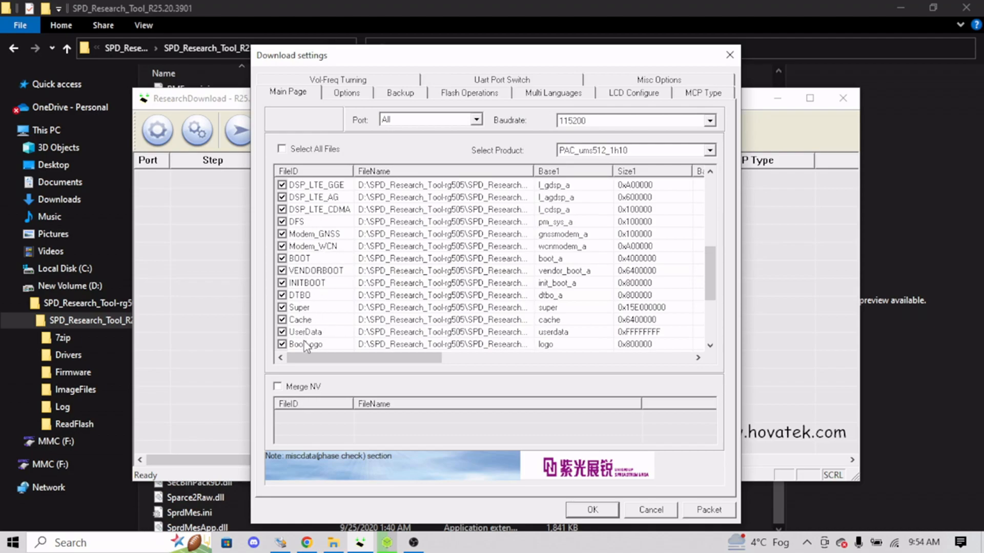
scroll("down", 3)
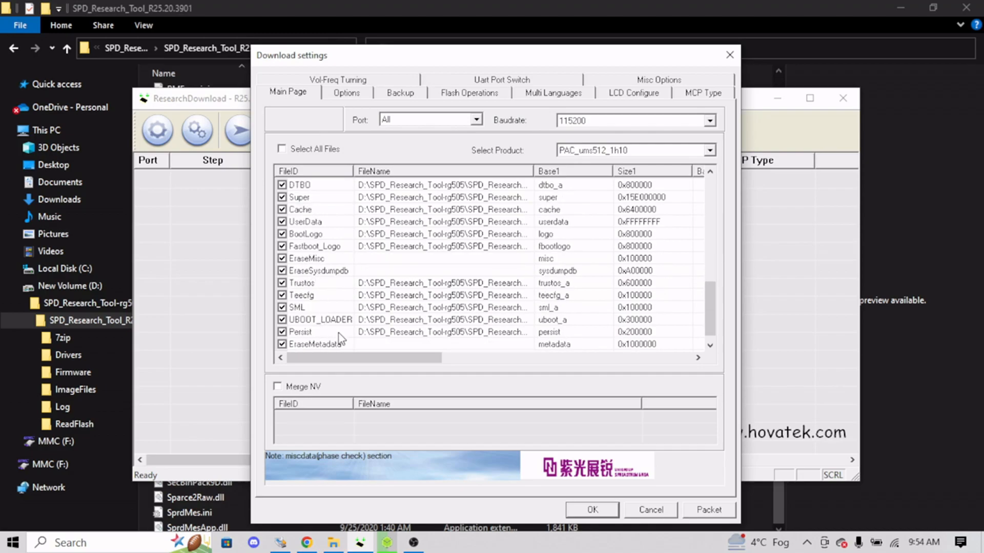
left_click(315, 344)
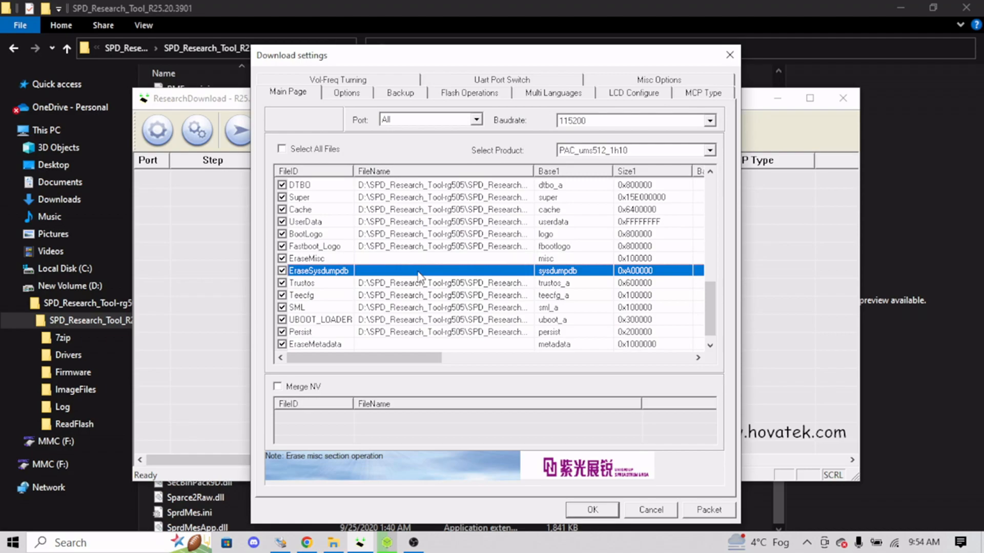
scroll("down", 3)
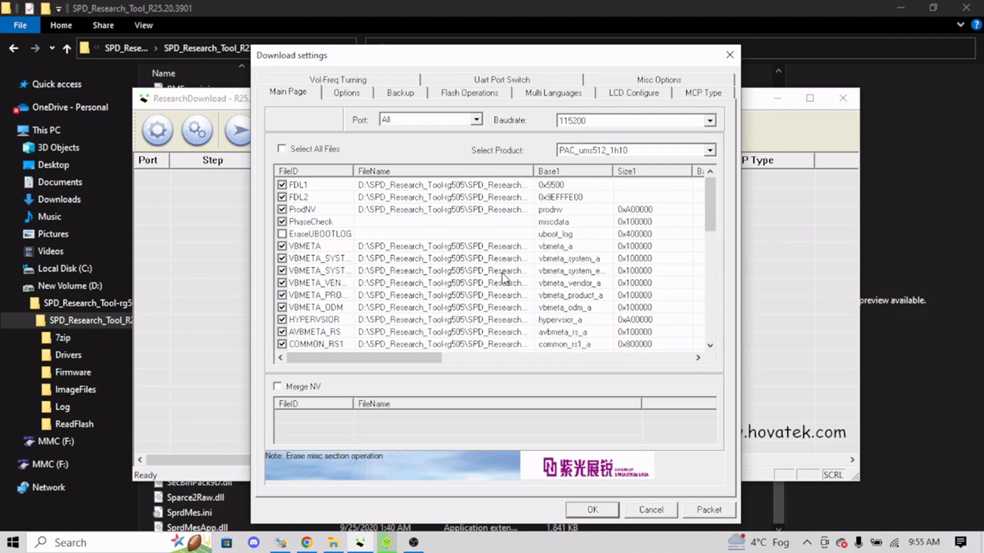
left_click(439, 209)
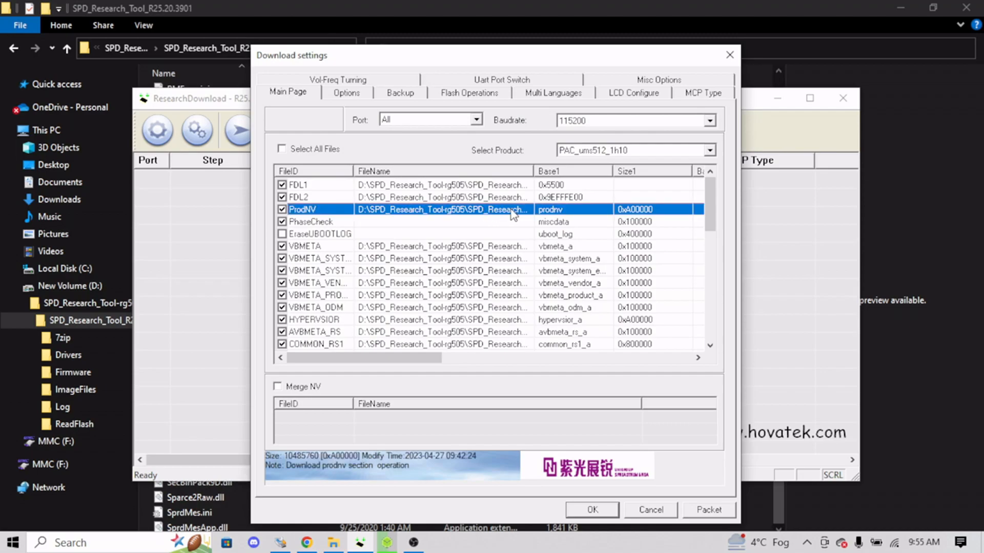
Browse the ProdNV entry's file path into the ReadFlash backups, then commit leaving it on the package file.
double_click(440, 209)
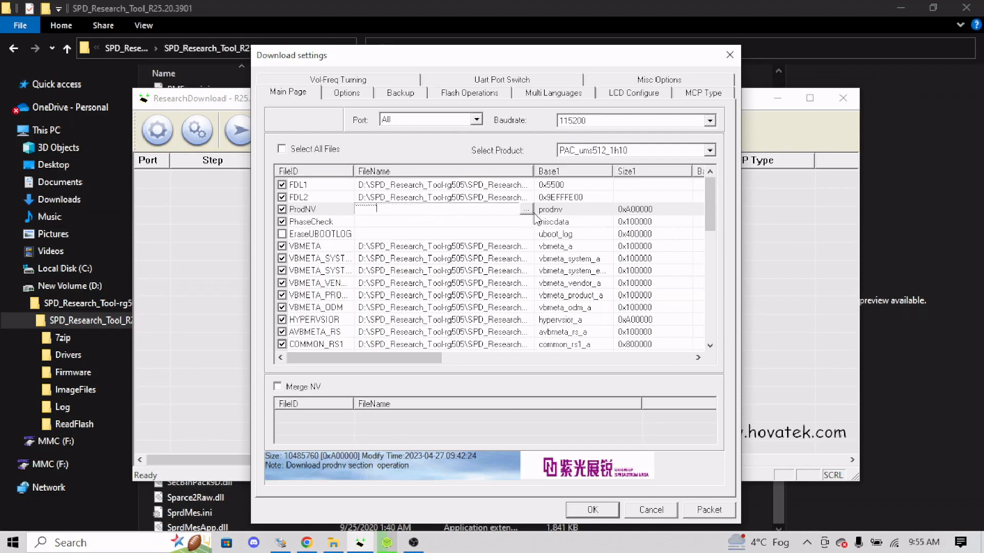
left_click(526, 209)
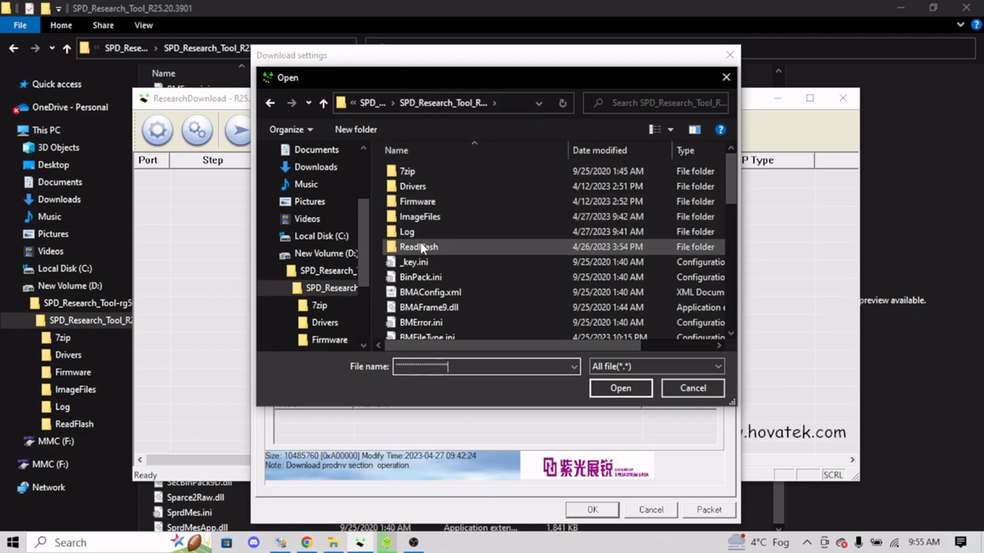
double_click(417, 247)
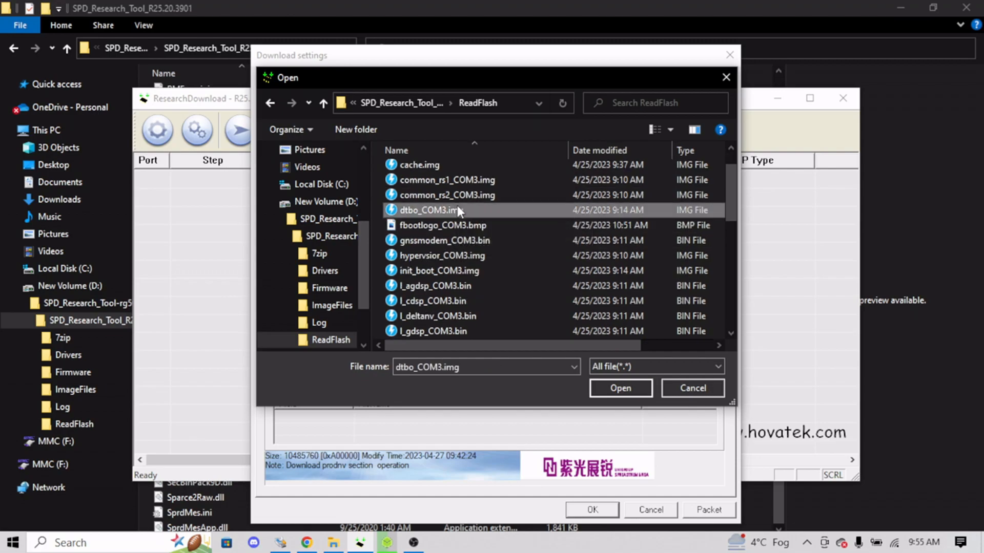
left_click(619, 387)
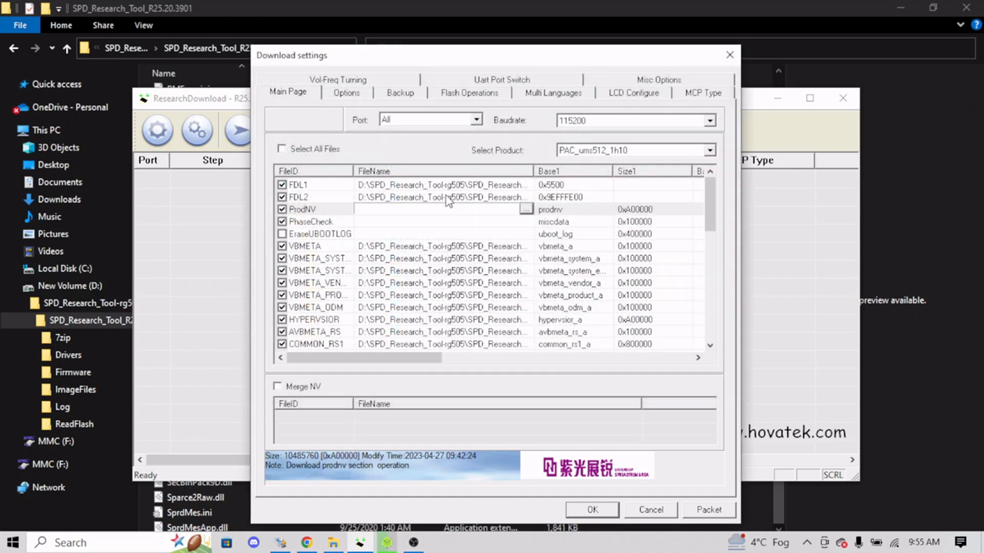
mouse_move(473, 200)
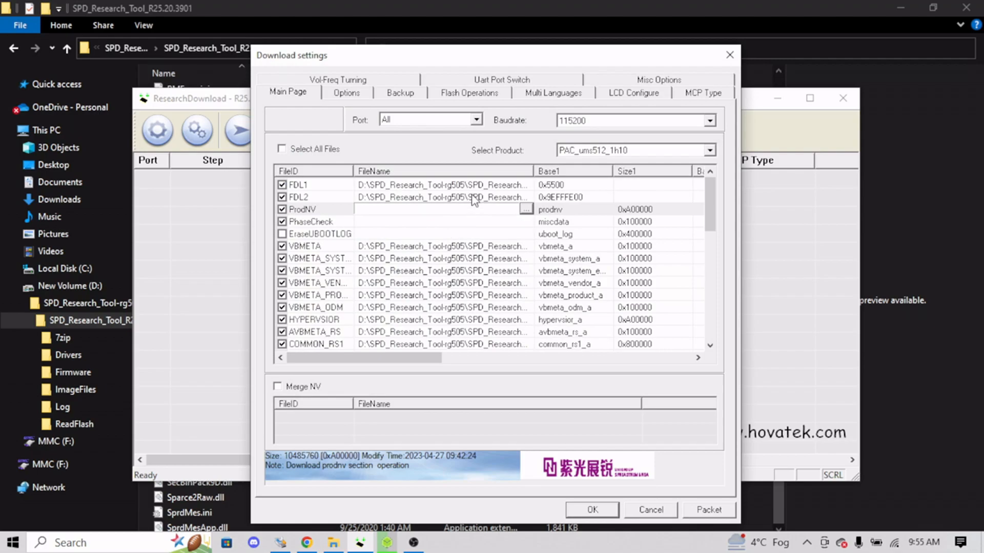
left_click(439, 196)
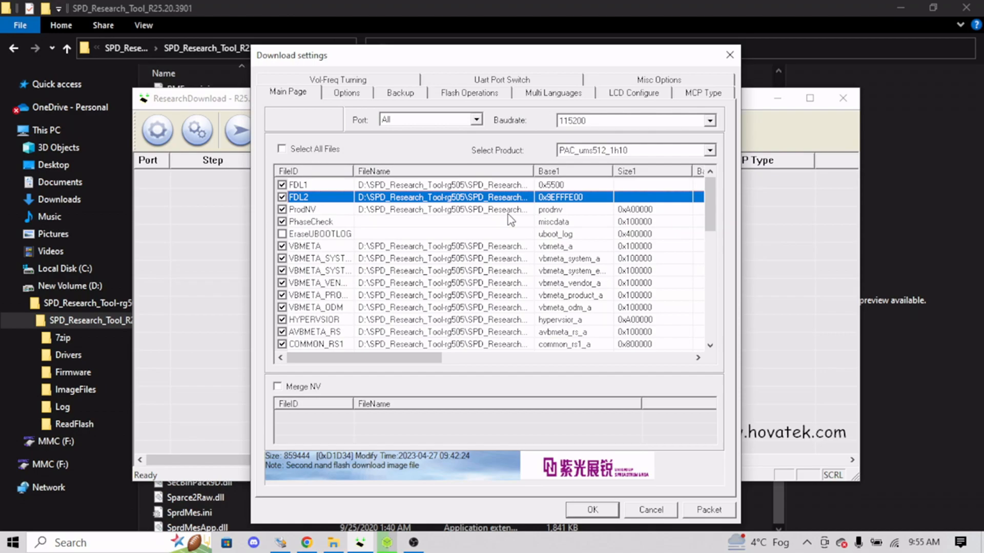
scroll("down", 3)
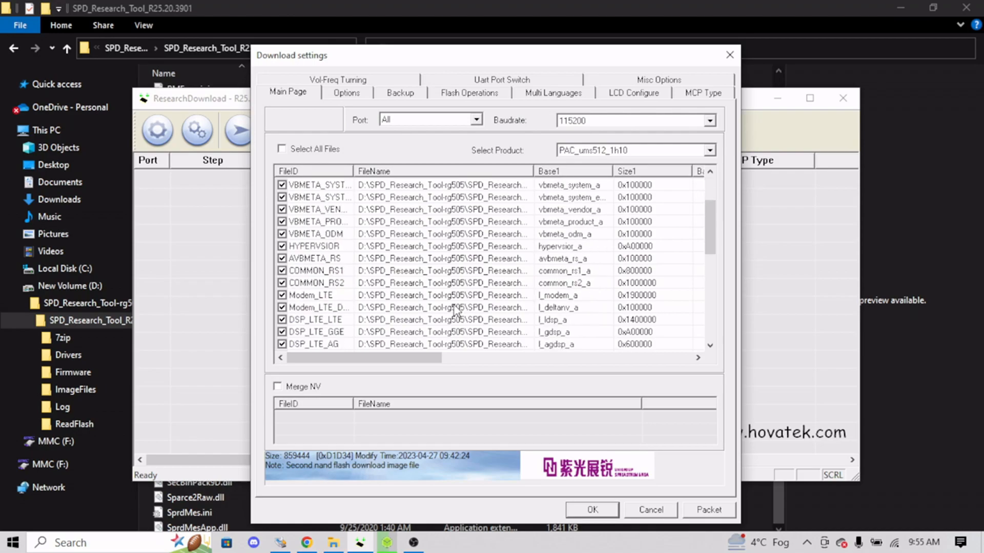
scroll("down", 3)
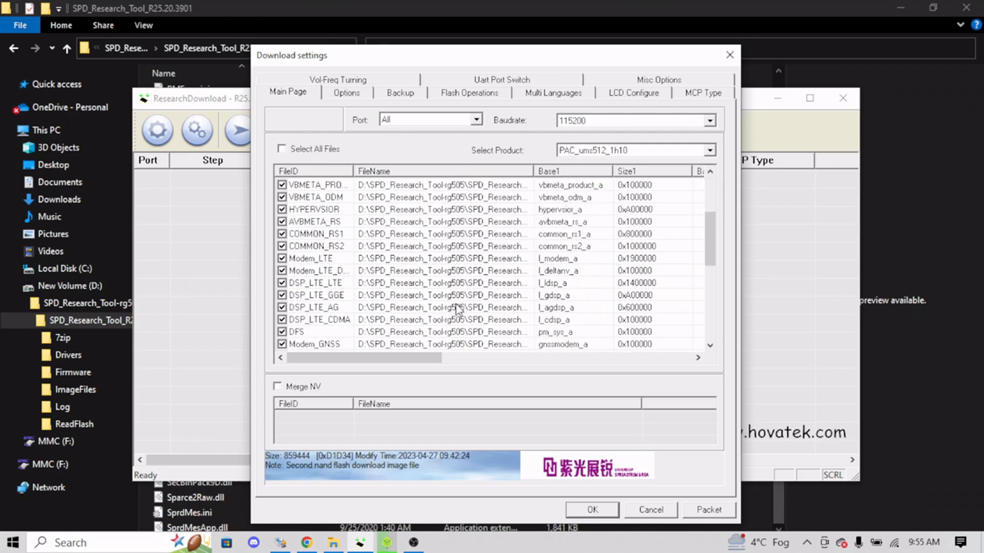
scroll("down", 3)
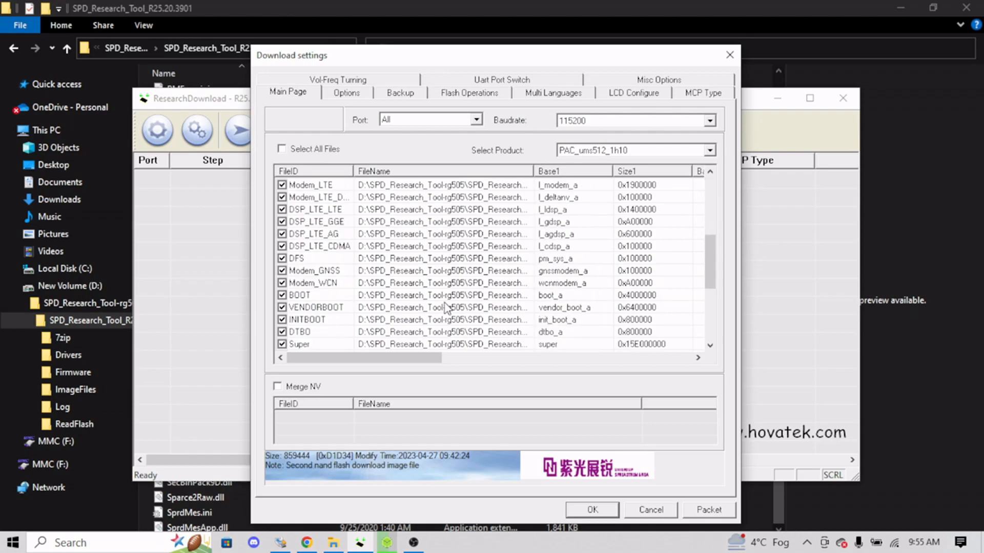
scroll("down", 3)
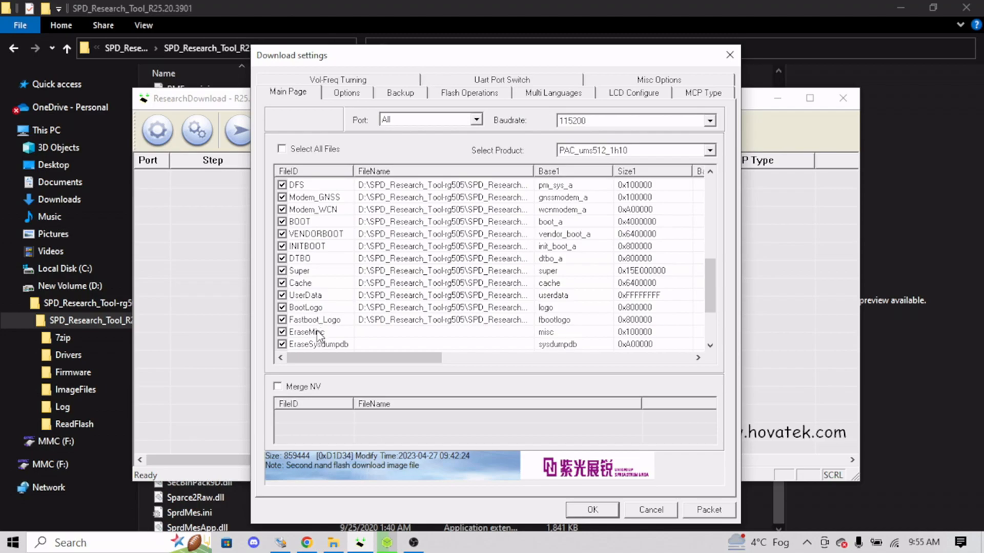
scroll("down", 3)
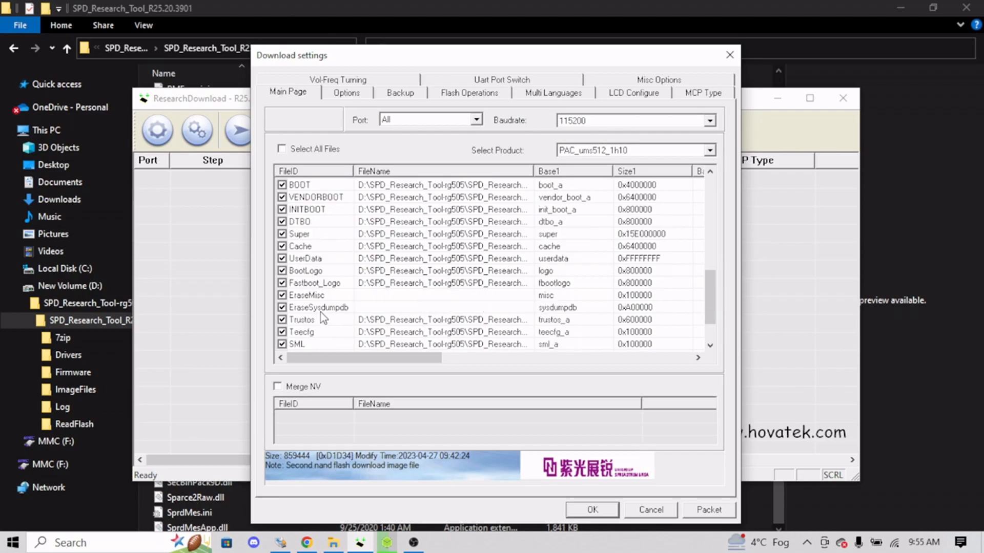
mouse_move(331, 332)
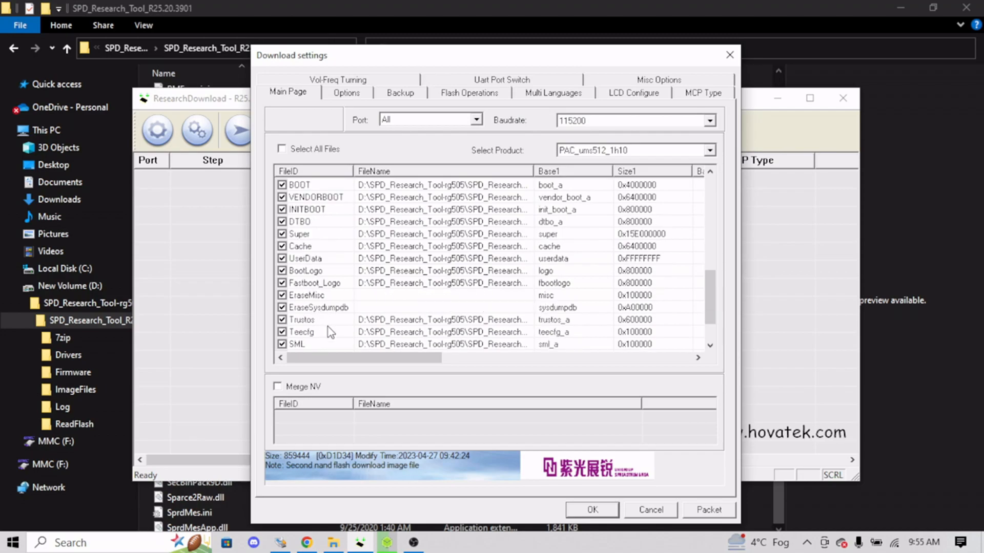
scroll("down", 3)
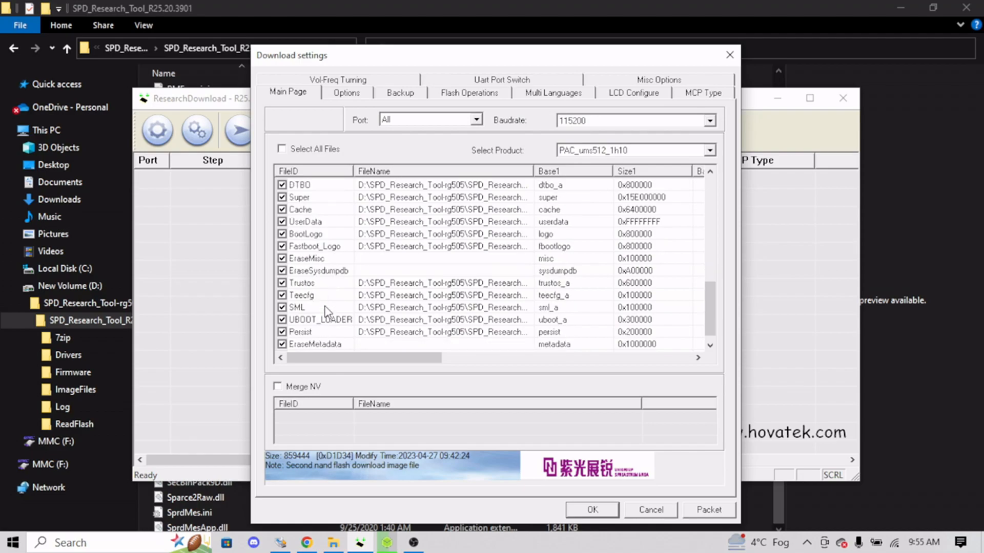
mouse_move(319, 332)
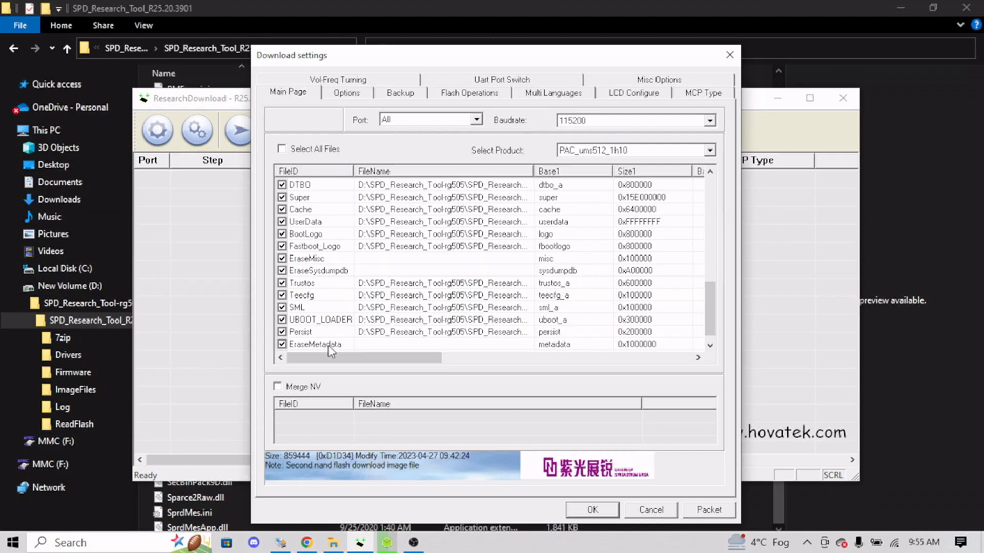
left_click(315, 344)
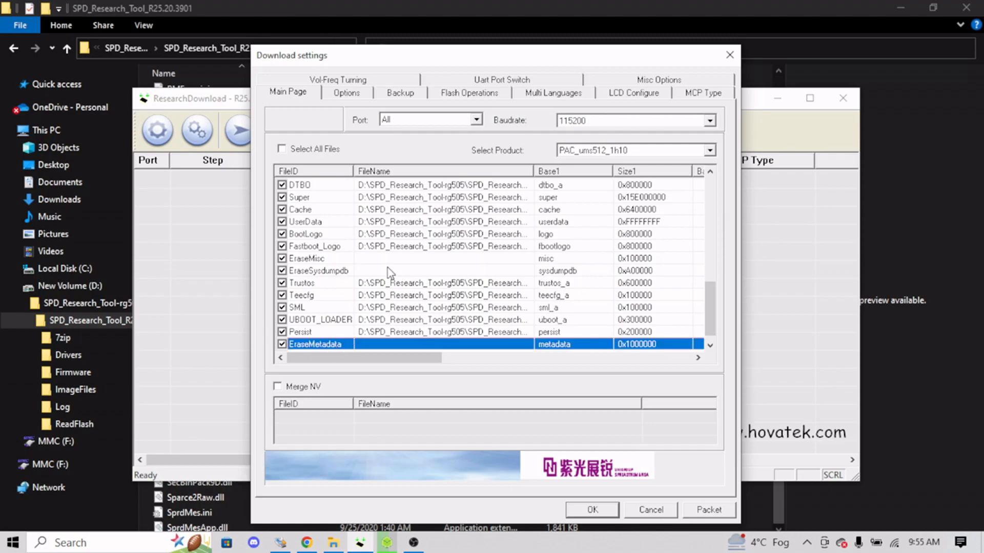
mouse_move(469, 283)
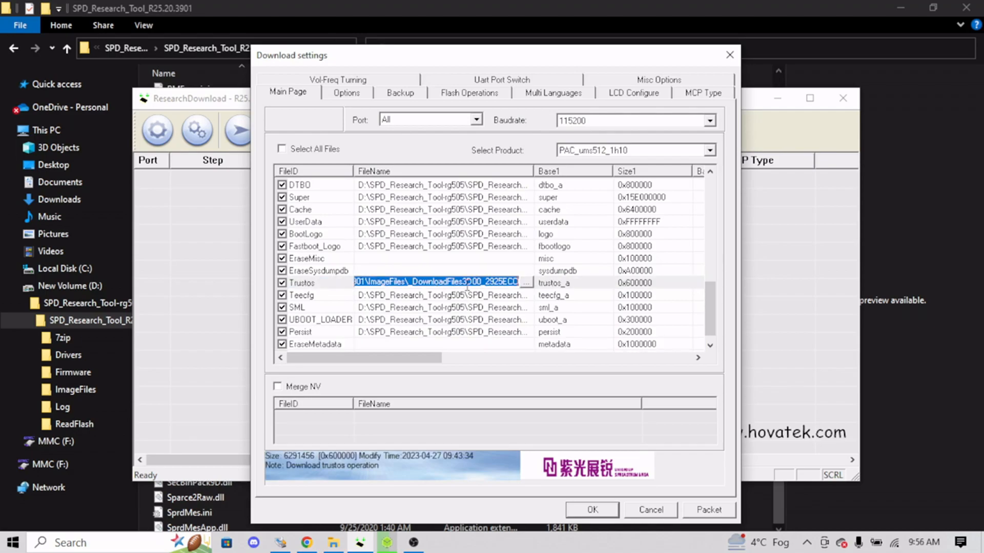
left_click(526, 283)
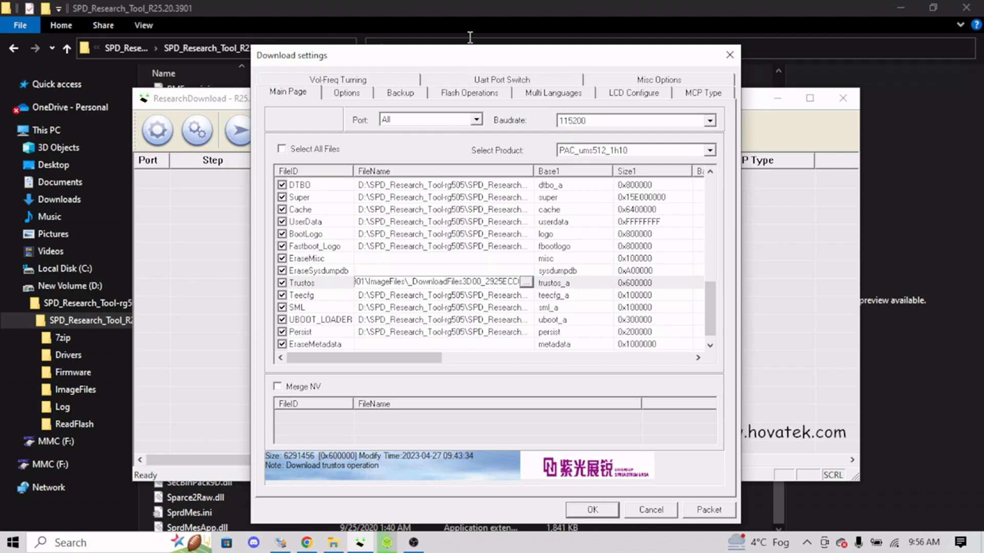
mouse_move(470, 56)
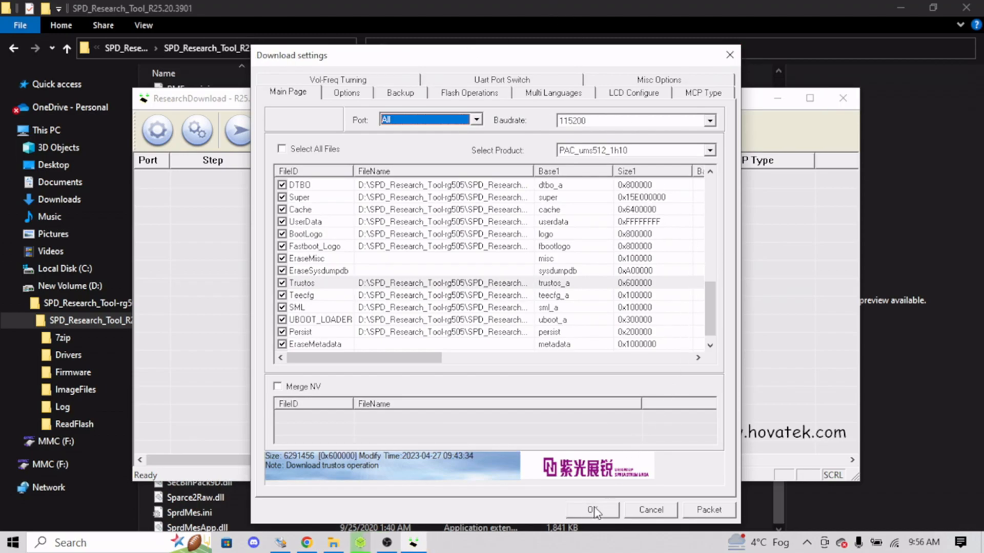
left_click(590, 510)
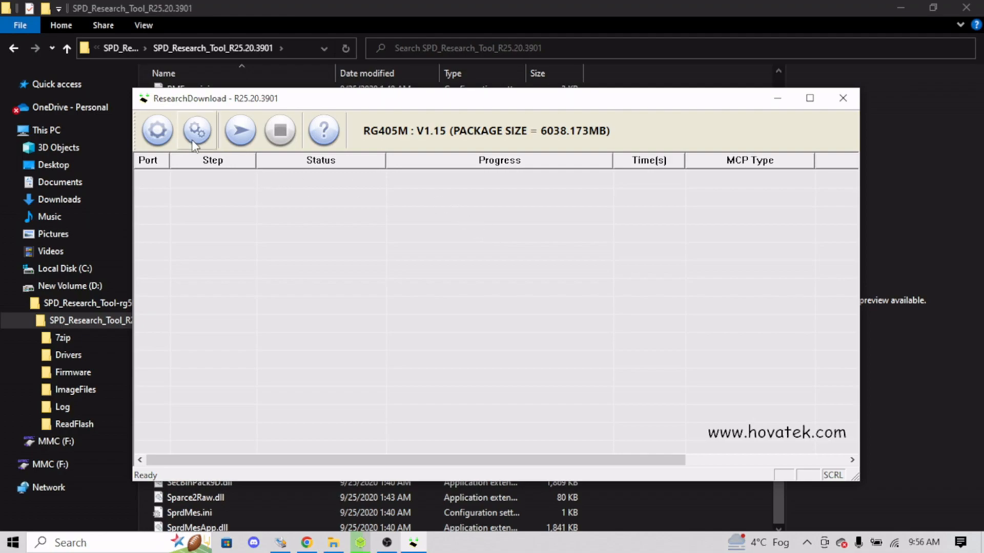
mouse_move(239, 130)
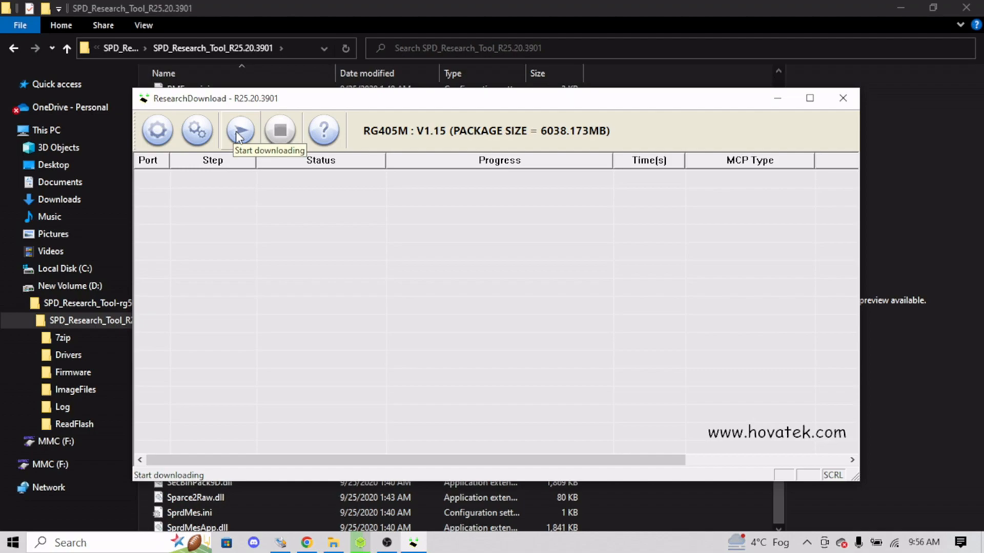
mouse_move(239, 132)
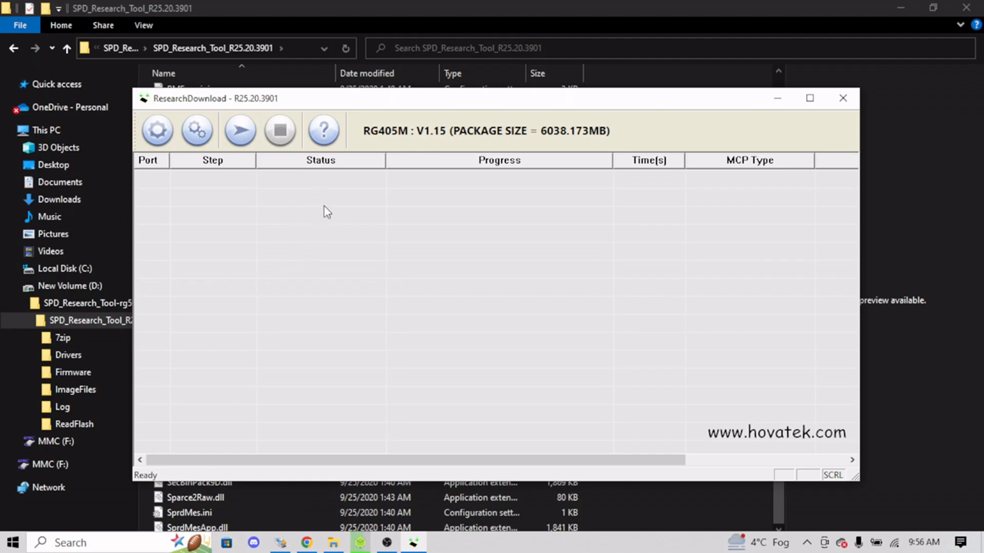
mouse_move(328, 226)
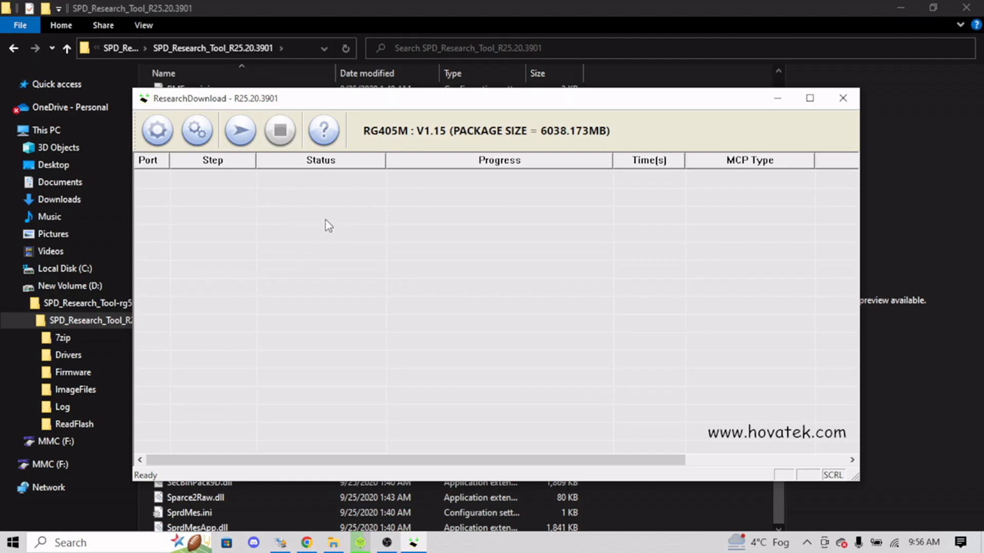
mouse_move(348, 253)
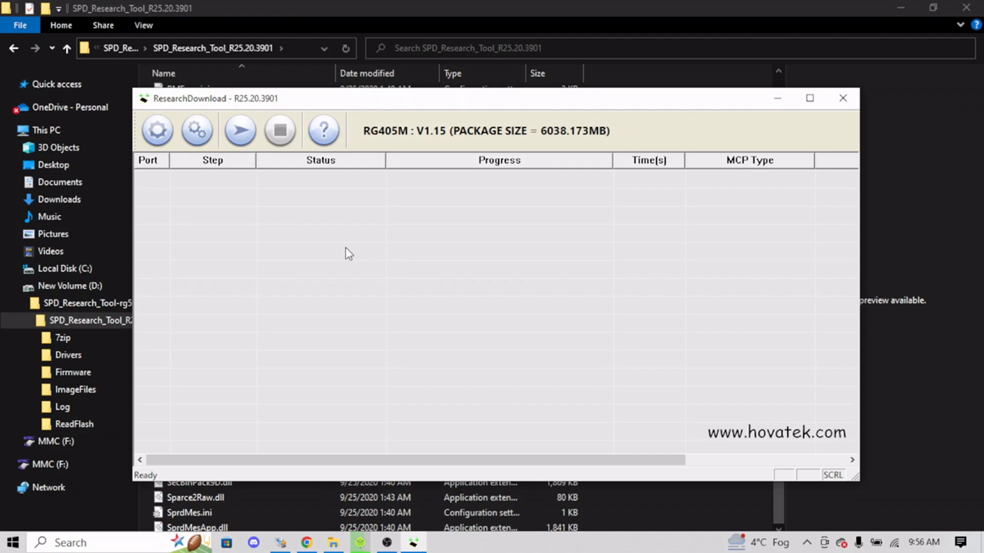
mouse_move(343, 241)
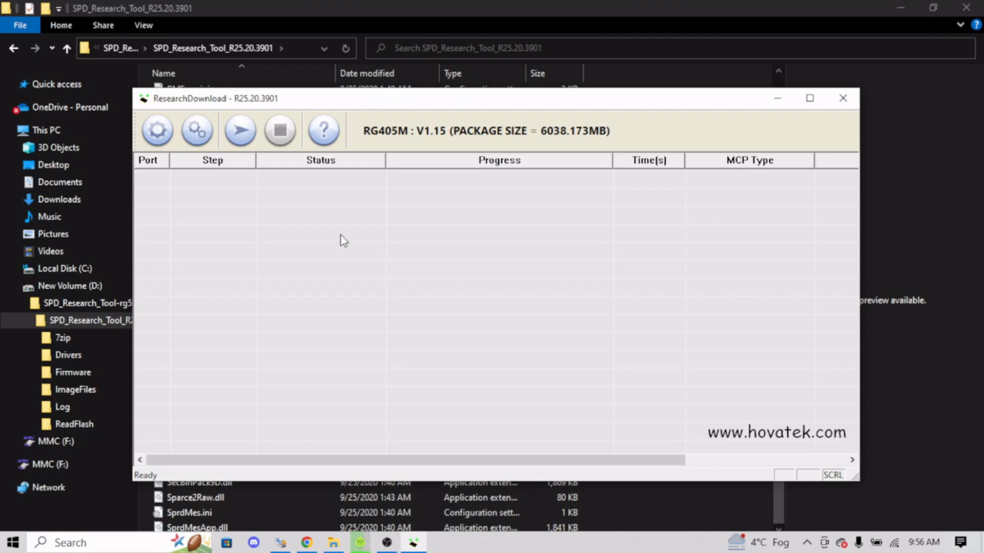
mouse_move(355, 234)
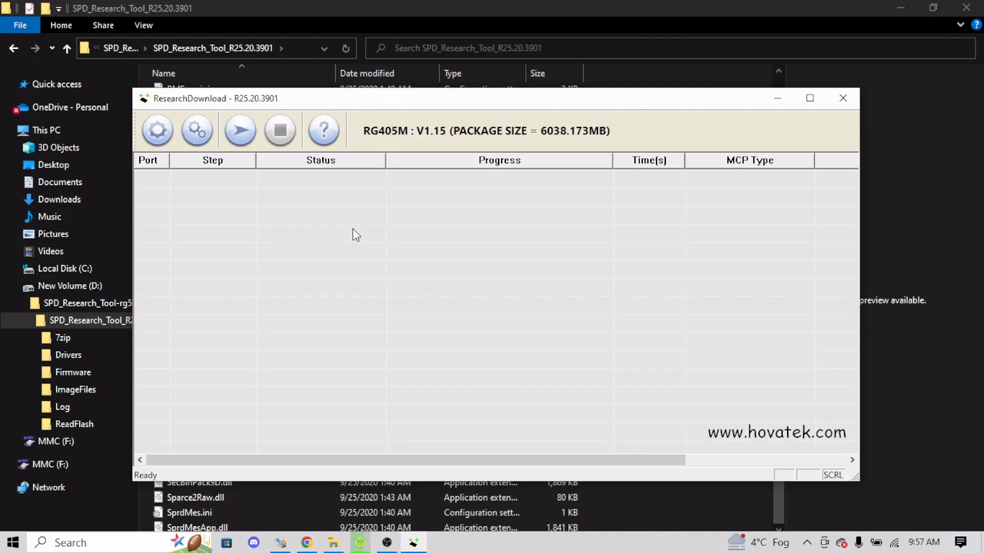
mouse_move(384, 227)
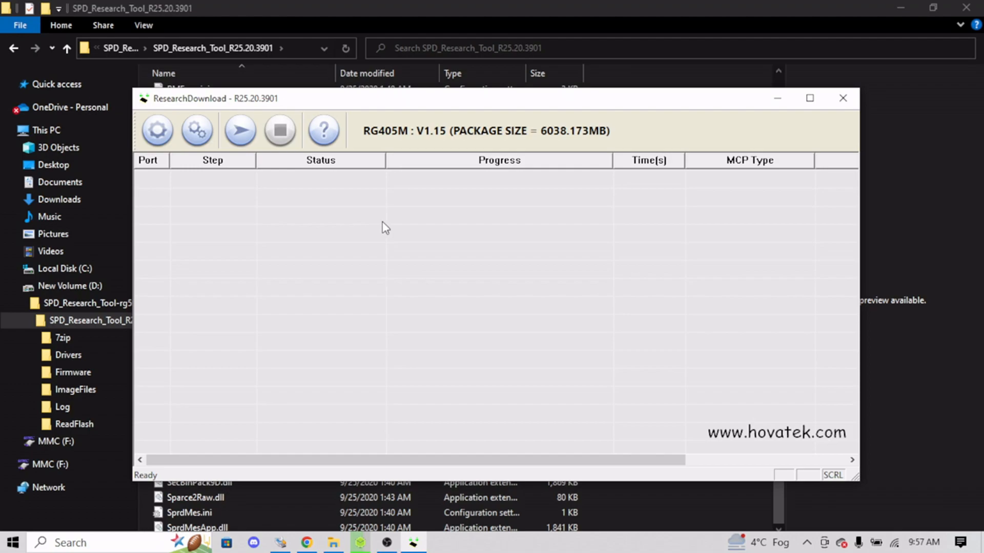